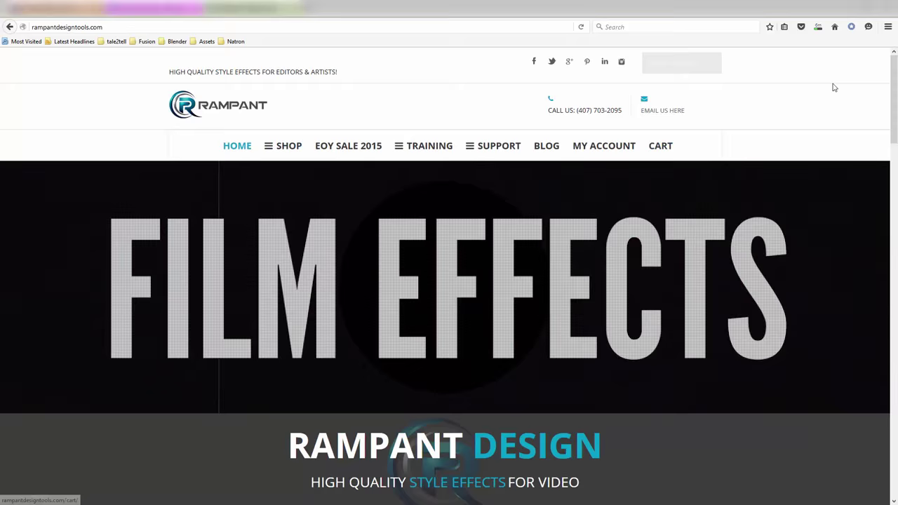
# Scroll the Rampant Design homepage down to its free royalty-free 4K effects section
pyautogui.scroll(-3)
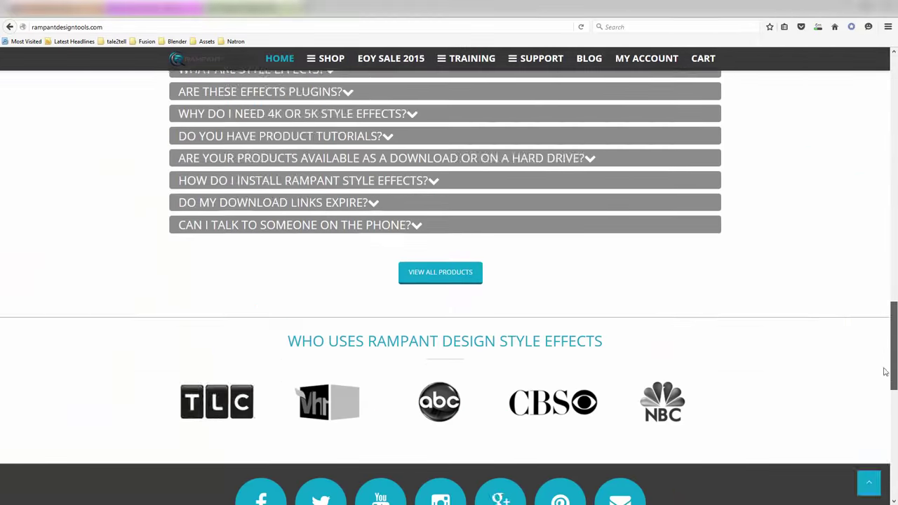
pyautogui.scroll(-3)
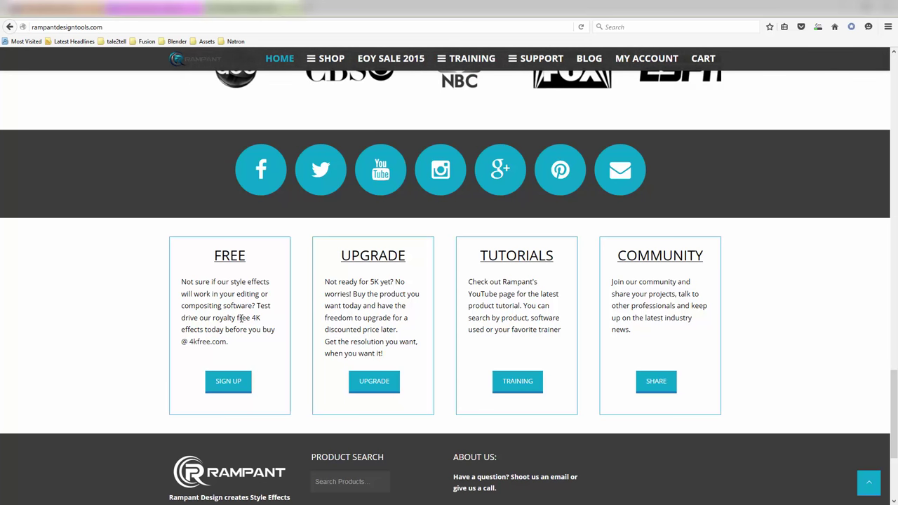
pyautogui.scroll(-3)
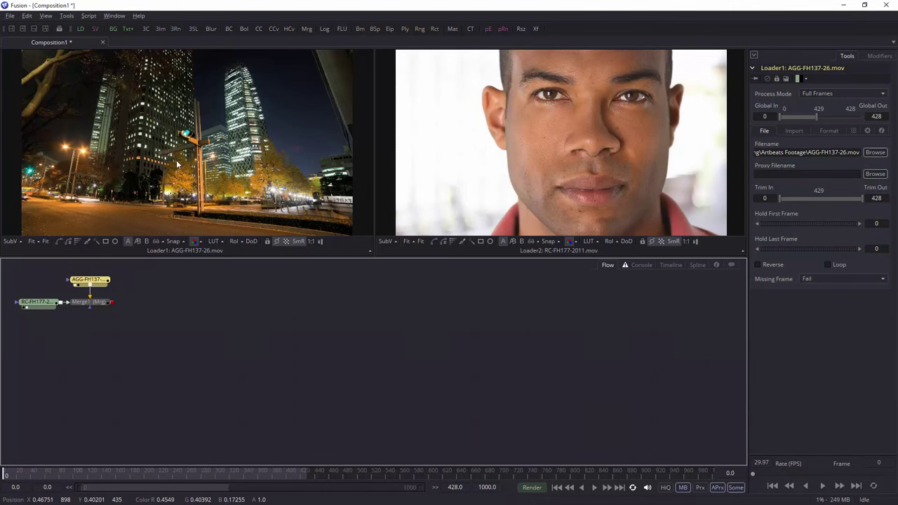
pyautogui.moveTo(498, 201)
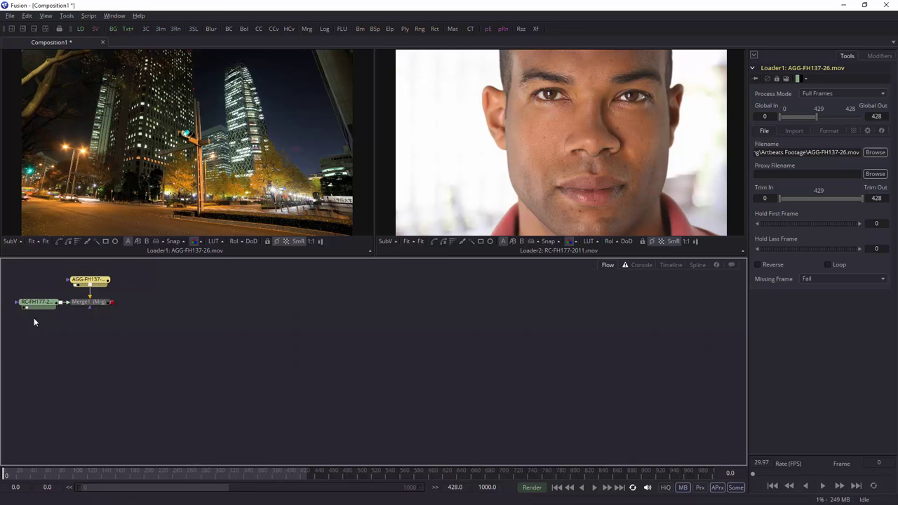
pyautogui.moveTo(89, 302)
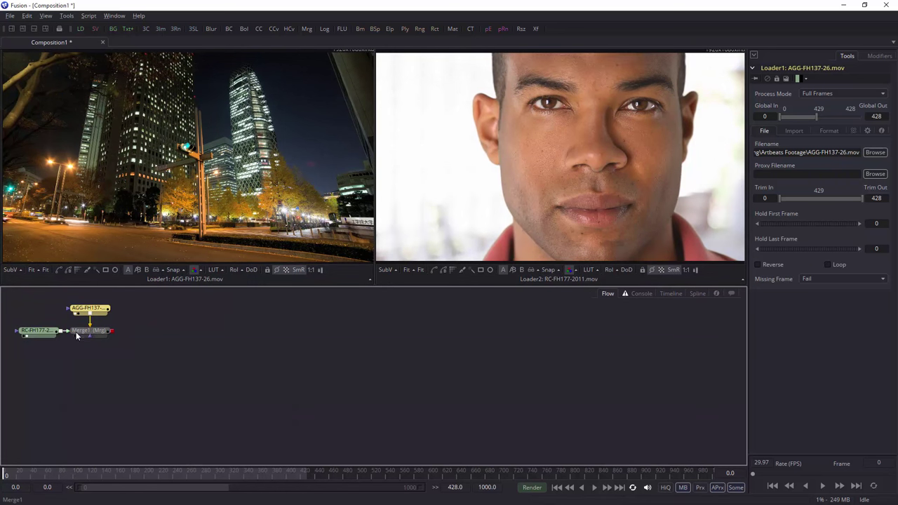
# Select the Merge1 node to show its Normal/Over blend settings in the inspector
pyautogui.click(89, 330)
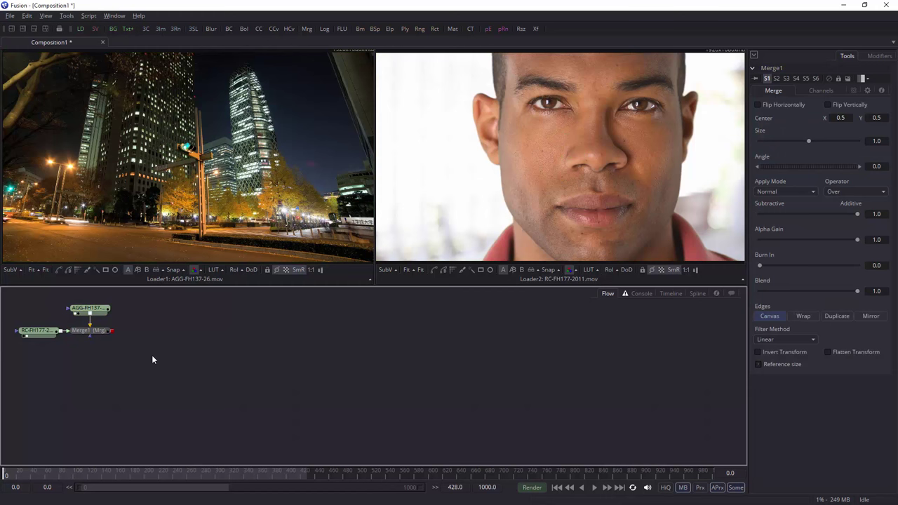
pyautogui.moveTo(98, 345)
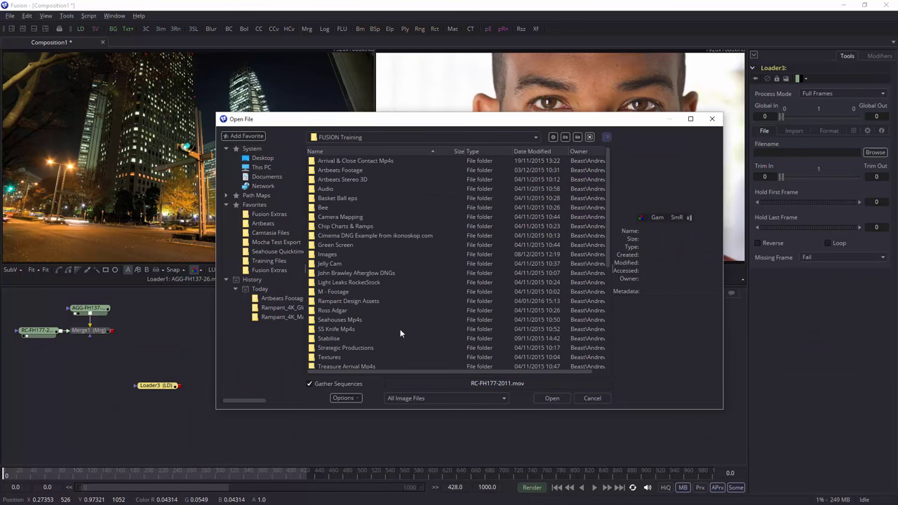
# Load Rampant_4K_Matte_Transitions_010.mov from Rampant Design Assets > Rampant_4K_Matte_Transitions_FREE
pyautogui.click(348, 300)
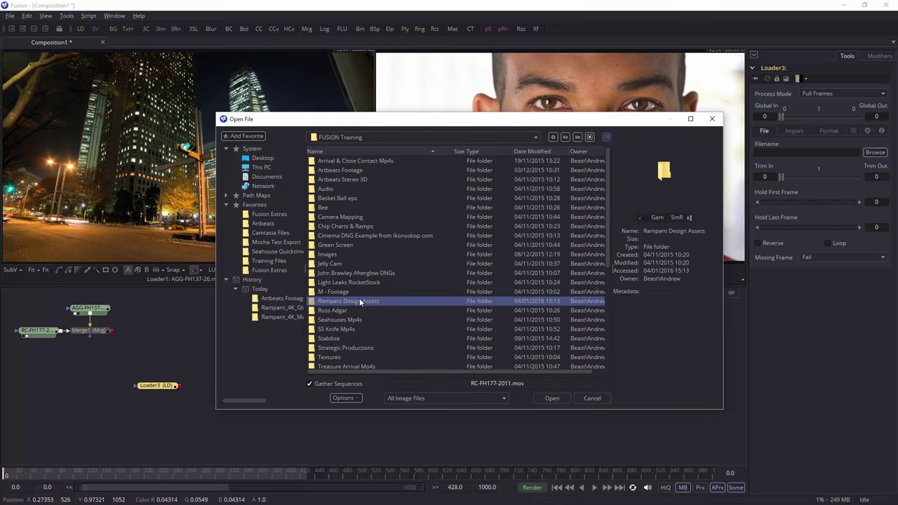
pyautogui.doubleClick(348, 300)
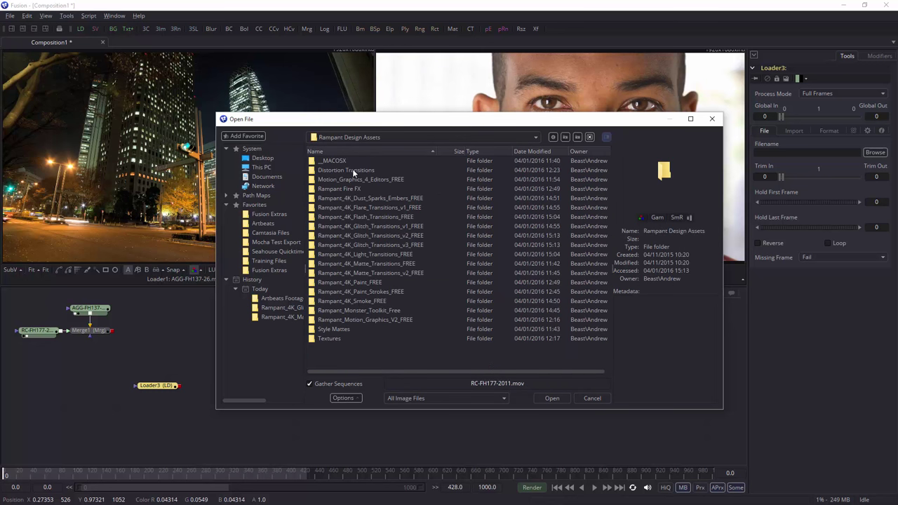
pyautogui.moveTo(381, 201)
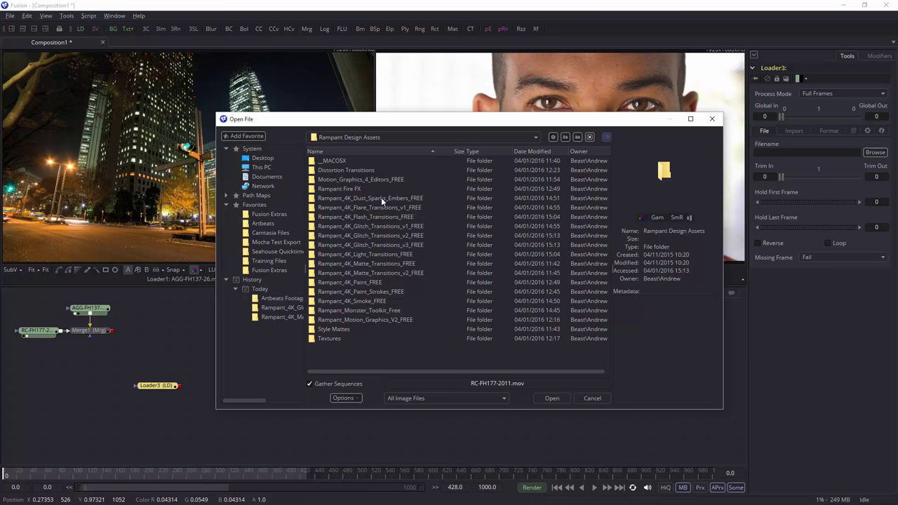
pyautogui.moveTo(384, 216)
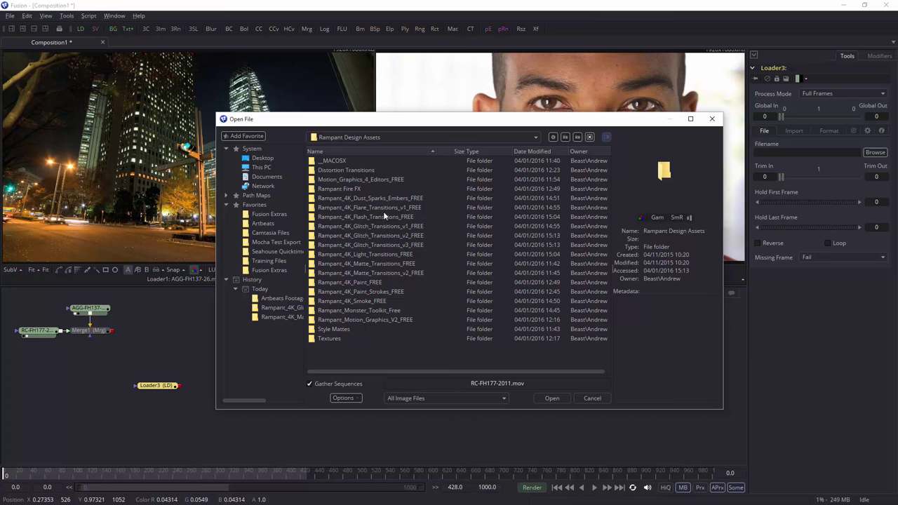
pyautogui.doubleClick(365, 262)
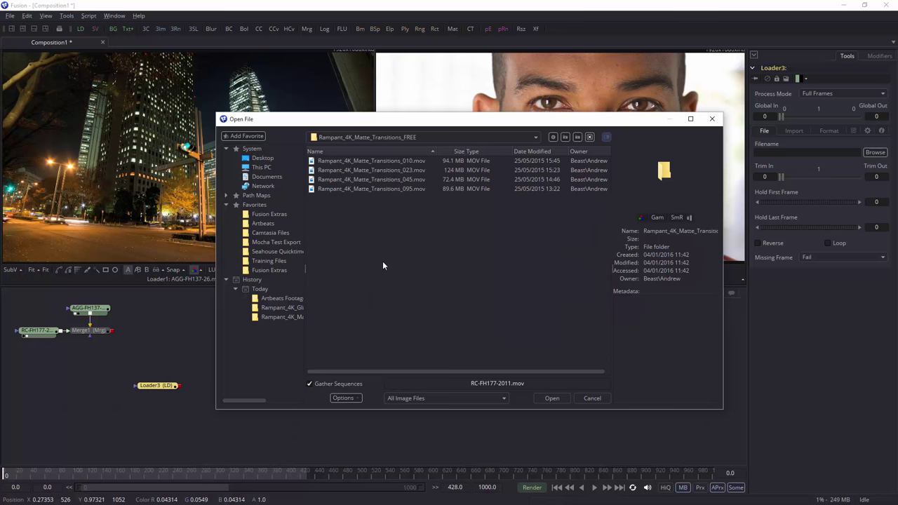
pyautogui.click(371, 160)
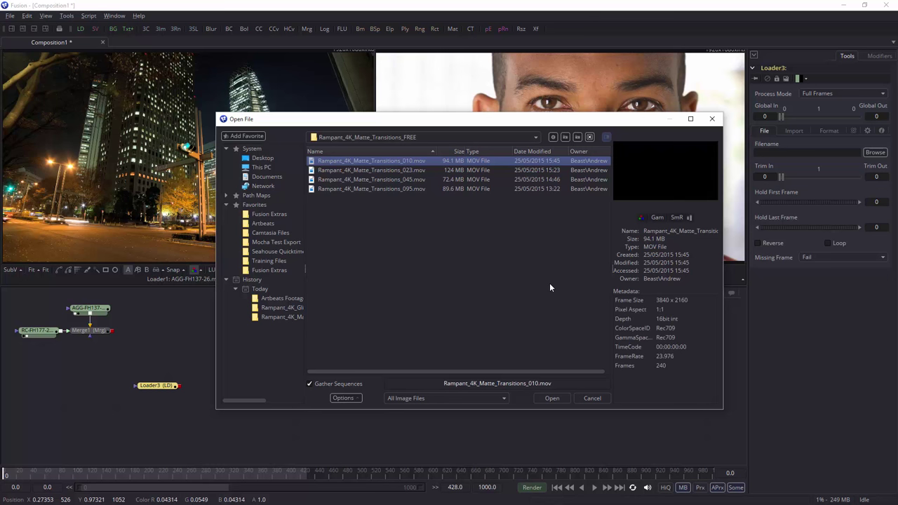
pyautogui.moveTo(615, 164)
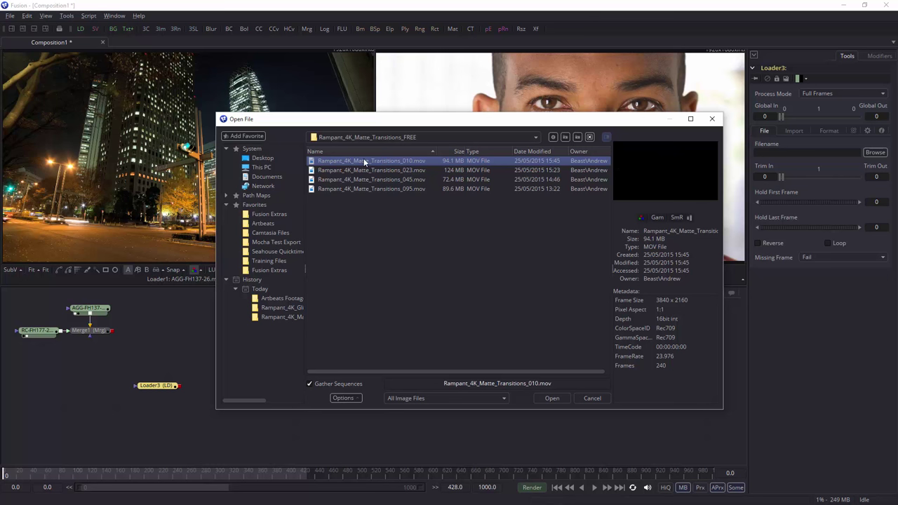
pyautogui.moveTo(340, 169)
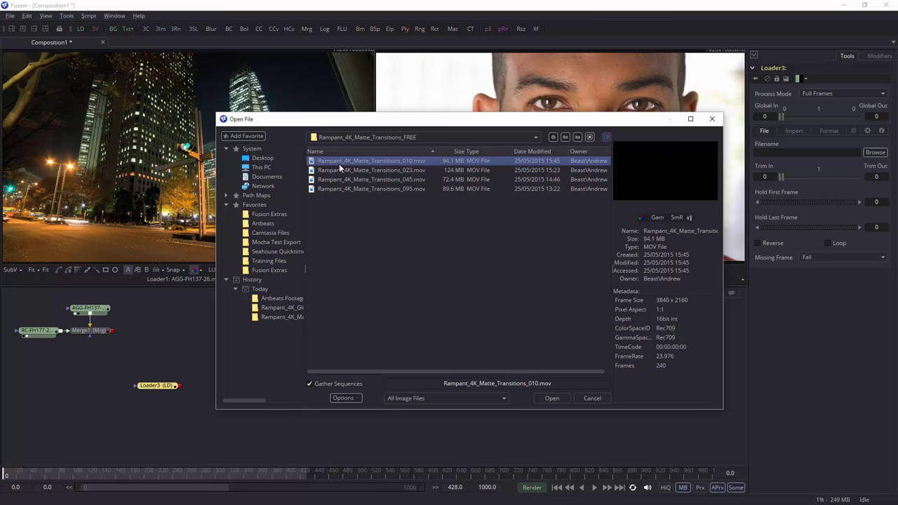
pyautogui.click(592, 397)
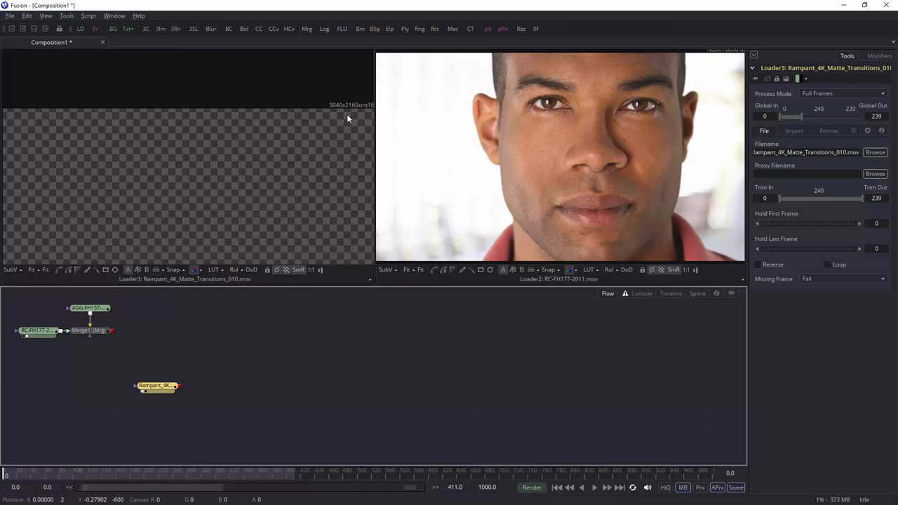
pyautogui.moveTo(618, 131)
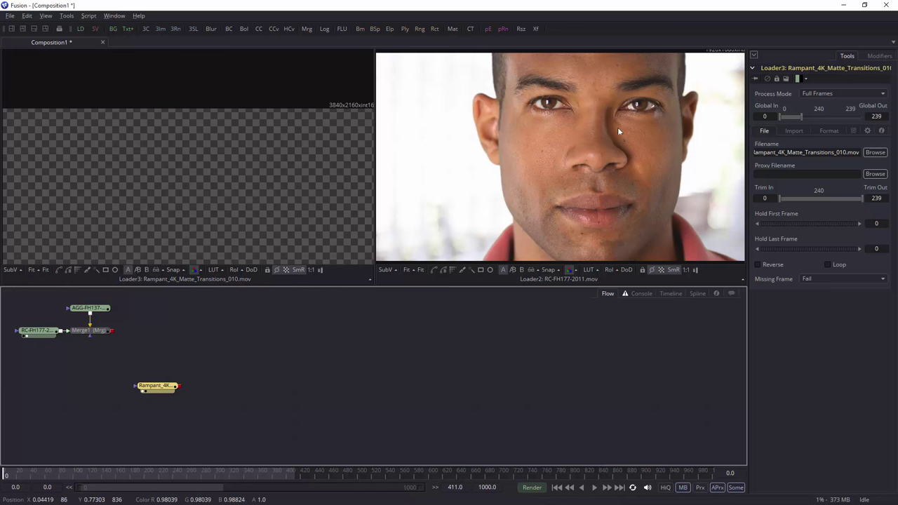
pyautogui.moveTo(678, 140)
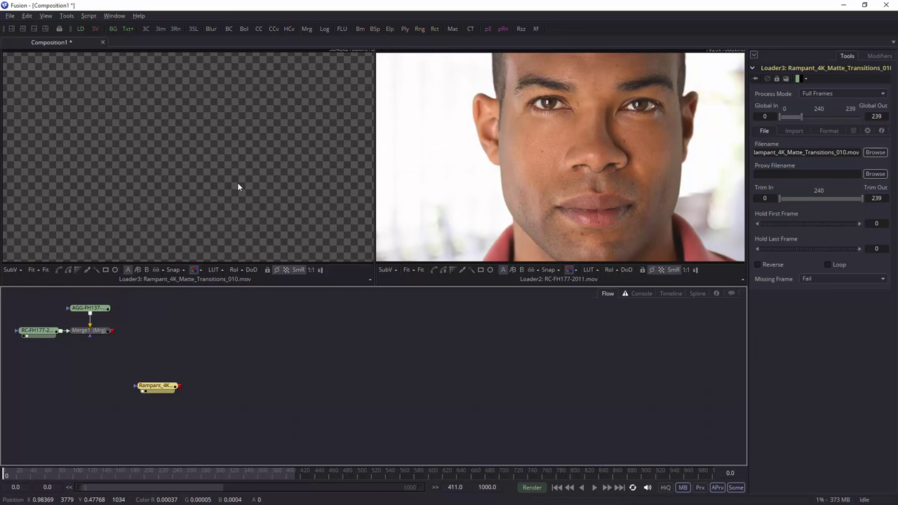
pyautogui.moveTo(28, 452)
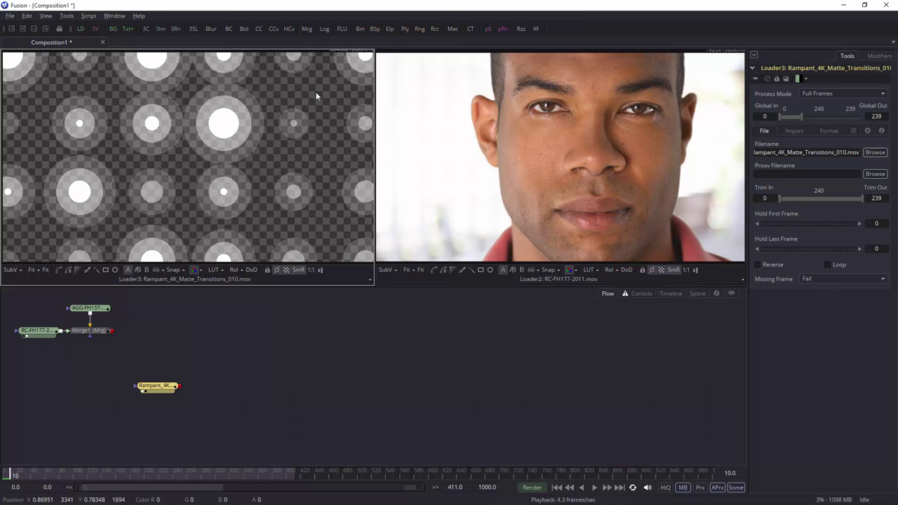
pyautogui.moveTo(325, 104)
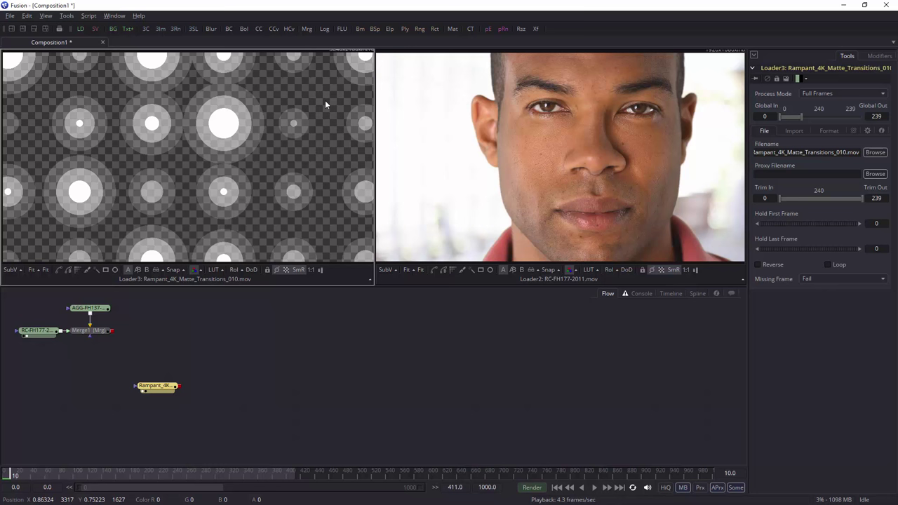
pyautogui.moveTo(223, 124)
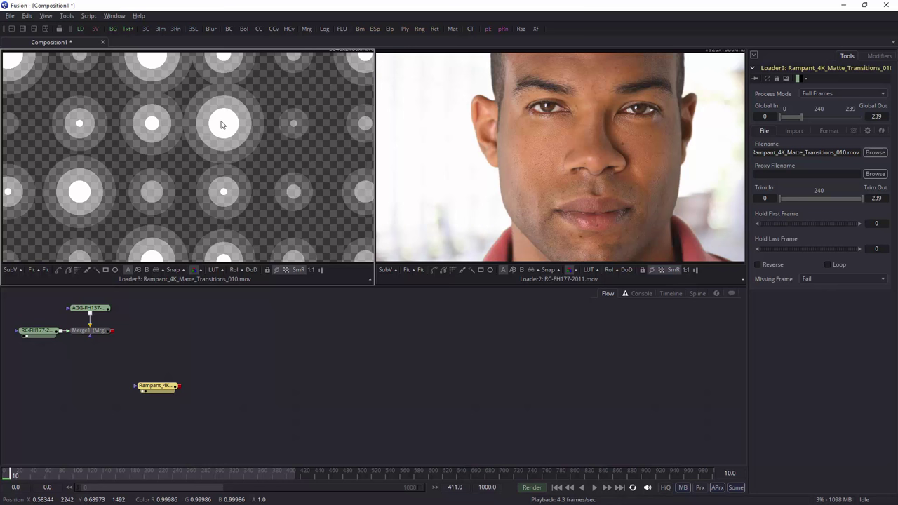
# Play the matte clip preview to watch its growing white circles
pyautogui.click(155, 385)
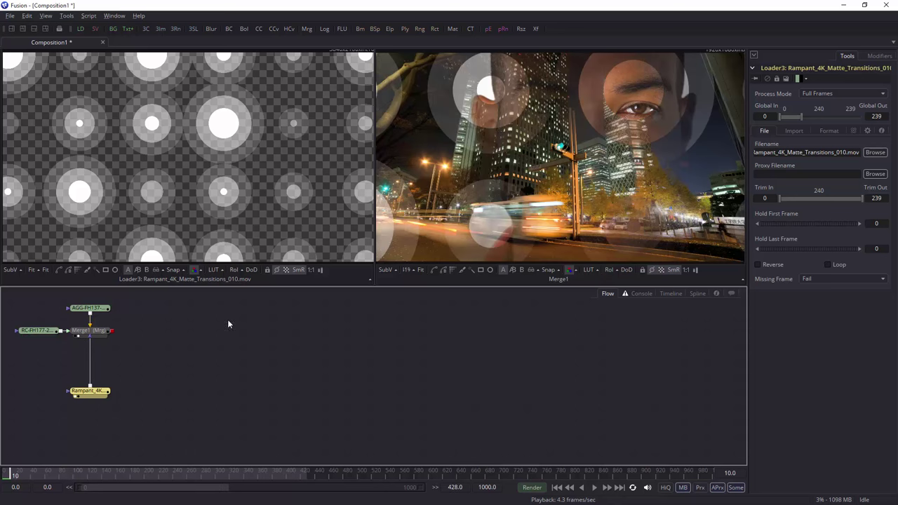
pyautogui.moveTo(629, 69)
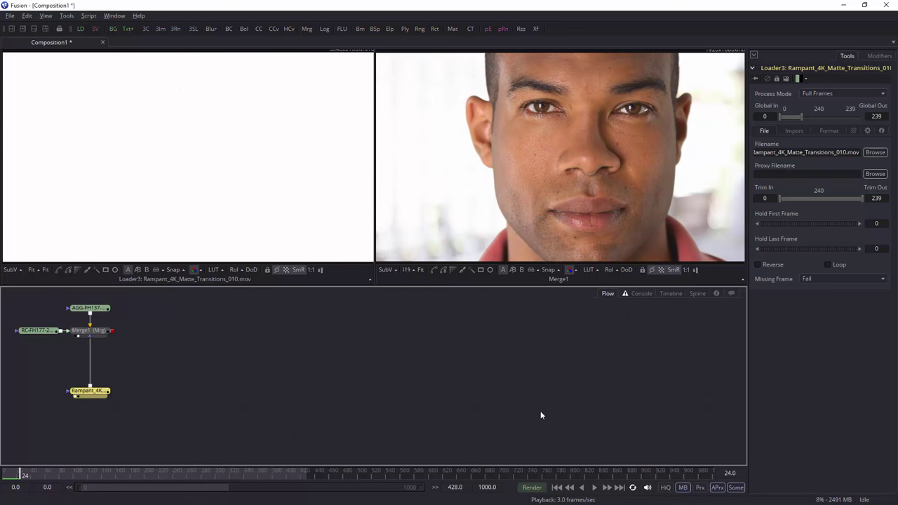
pyautogui.moveTo(546, 412)
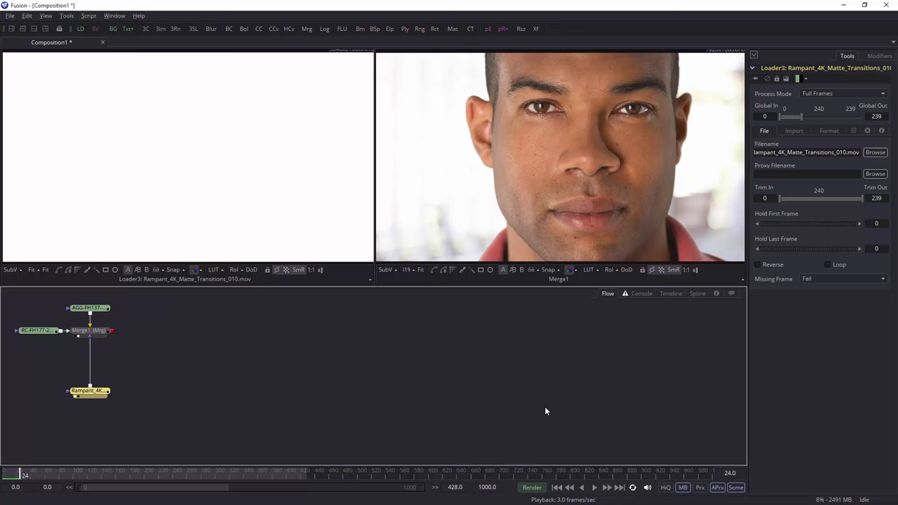
# Switch to the Timeline view to compare the clips' time ranges
pyautogui.click(670, 293)
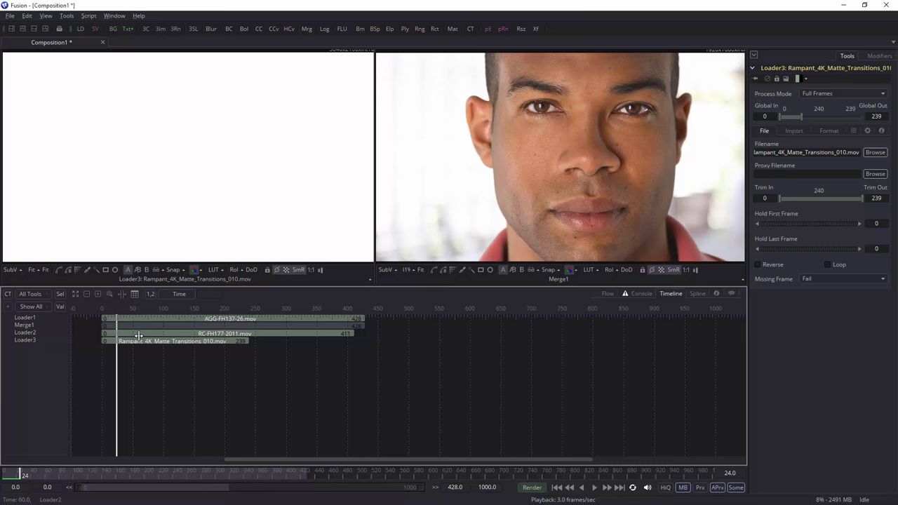
pyautogui.moveTo(141, 382)
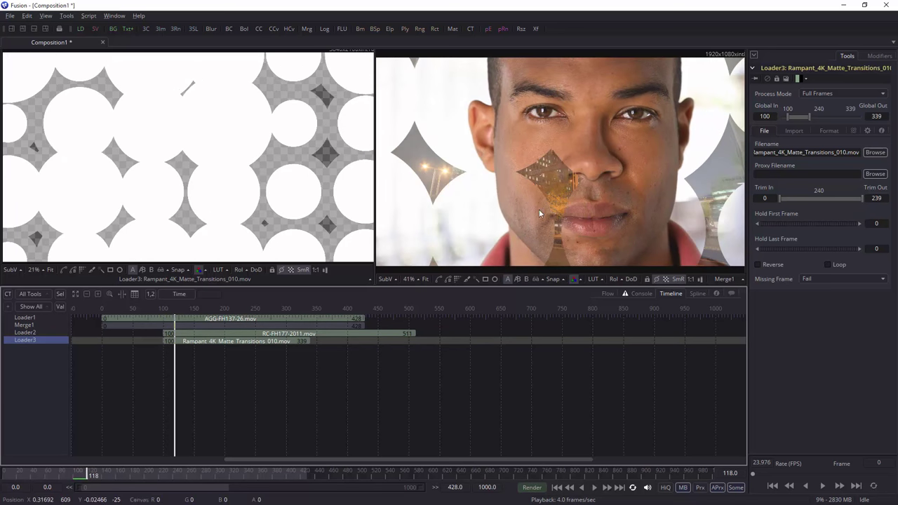
pyautogui.moveTo(115, 149)
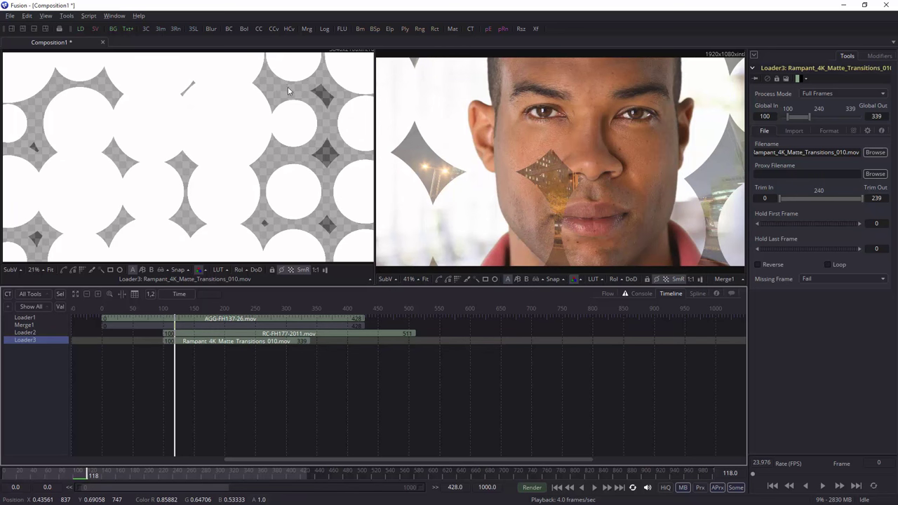
pyautogui.moveTo(734, 61)
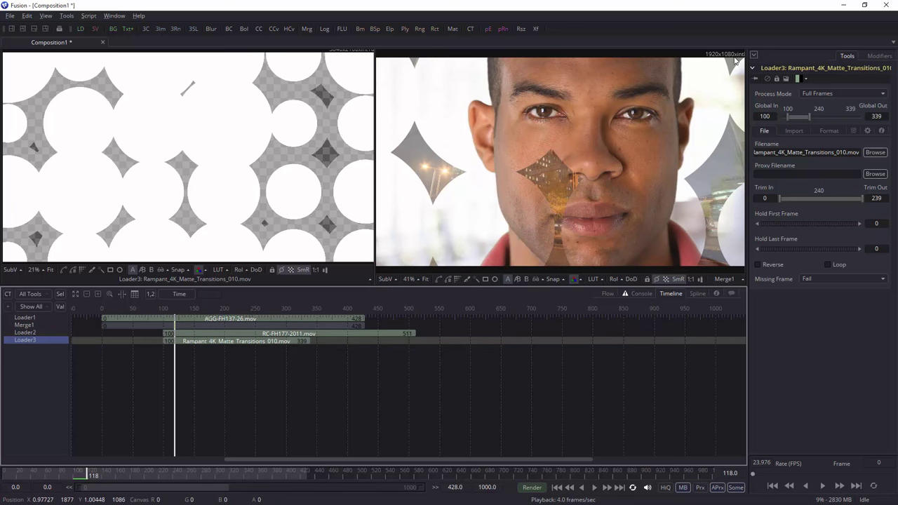
# Insert Transform1 on the link between the Rampant_4K matte loader and Merge1
pyautogui.click(606, 293)
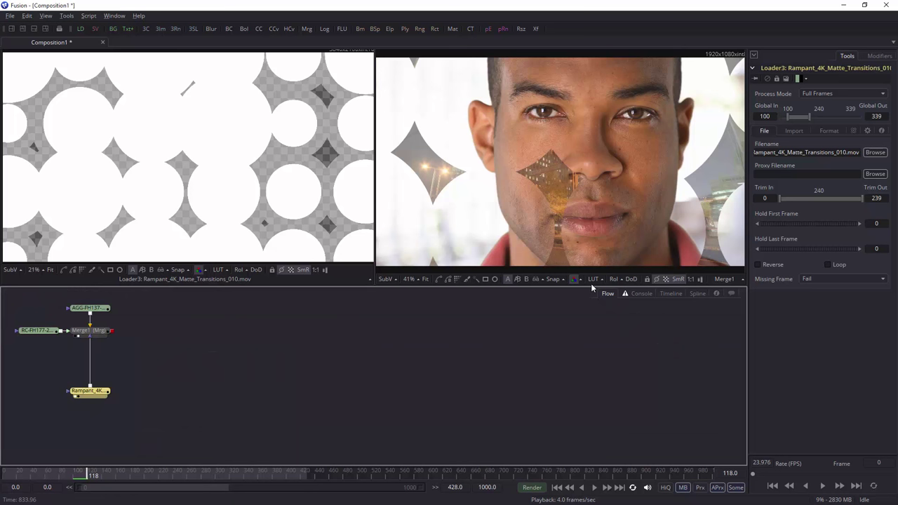
pyautogui.click(89, 330)
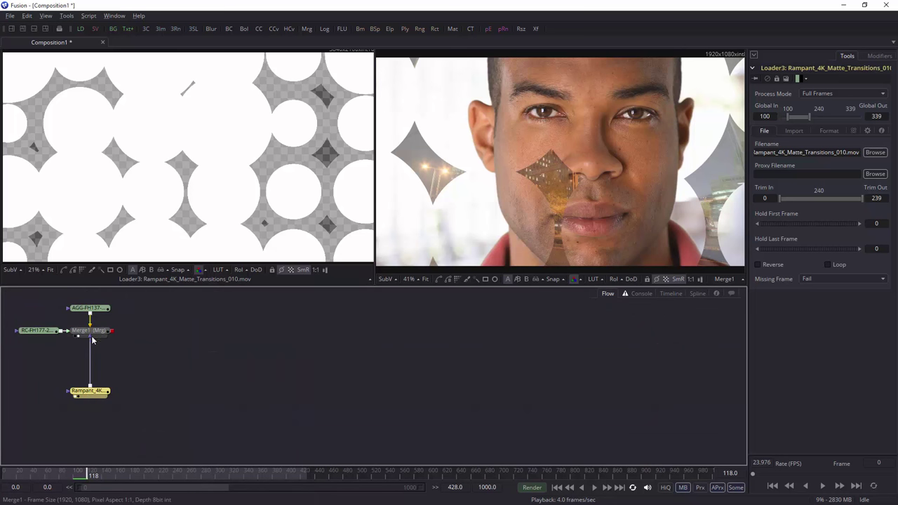
pyautogui.click(89, 391)
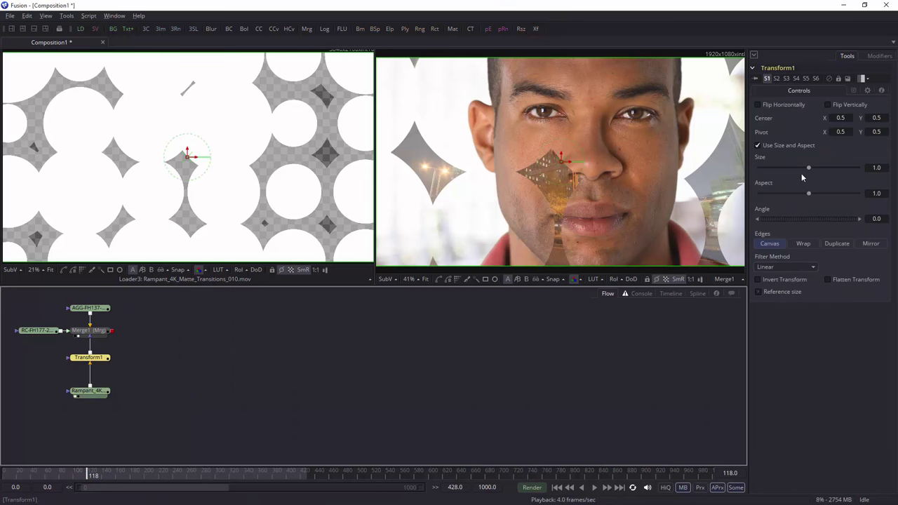
# Lower Transform1's Size from 1.0 to about 0.5
pyautogui.moveTo(807, 167); pyautogui.dragTo(803, 167)
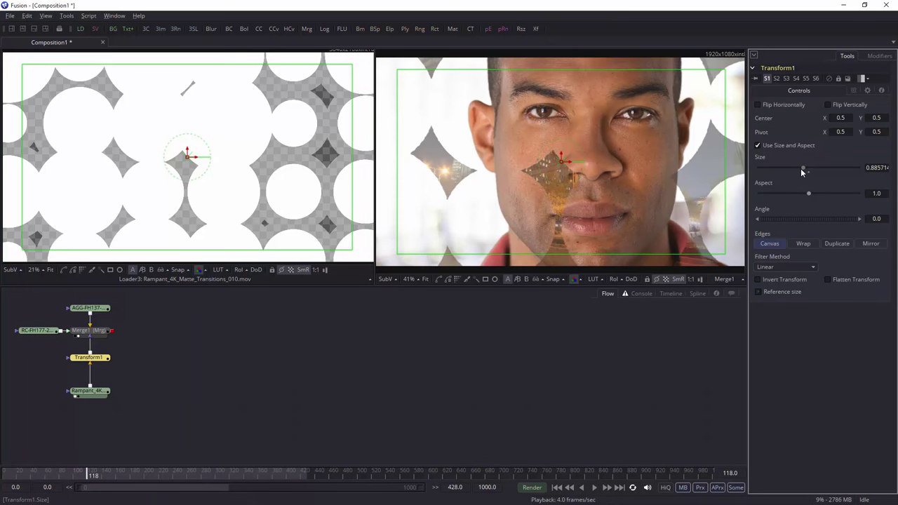
pyautogui.moveTo(803, 168); pyautogui.dragTo(788, 168)
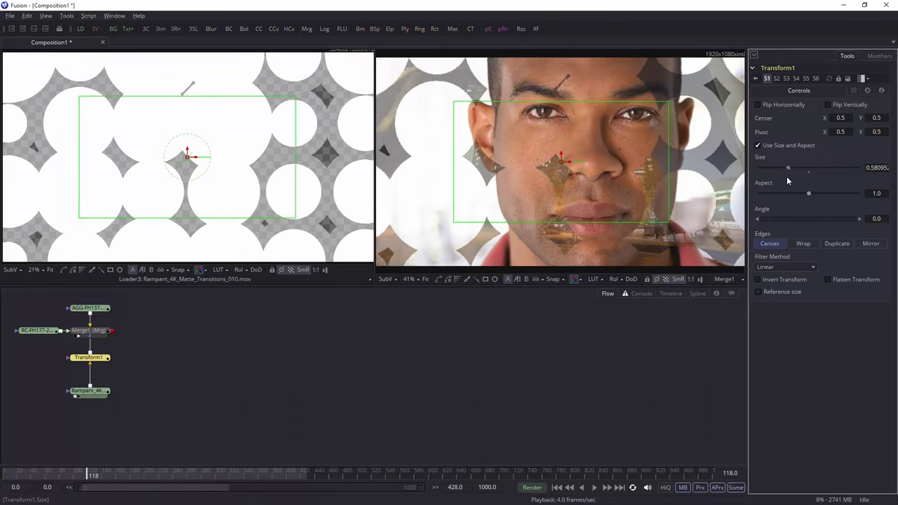
pyautogui.moveTo(788, 168); pyautogui.dragTo(785, 167)
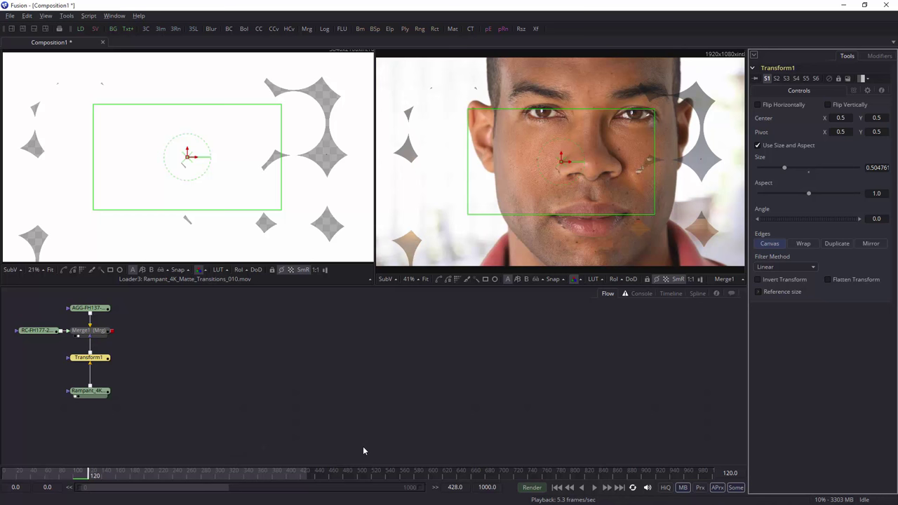
pyautogui.moveTo(112, 448)
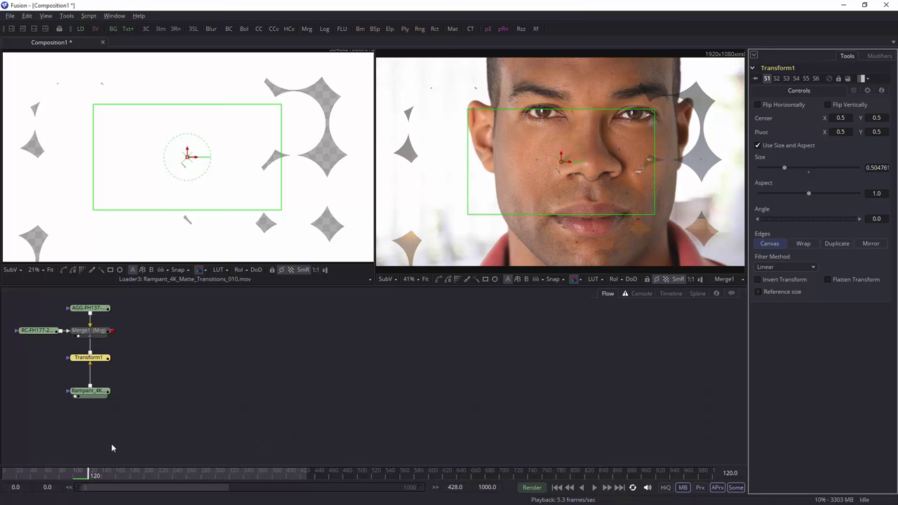
pyautogui.moveTo(112, 400)
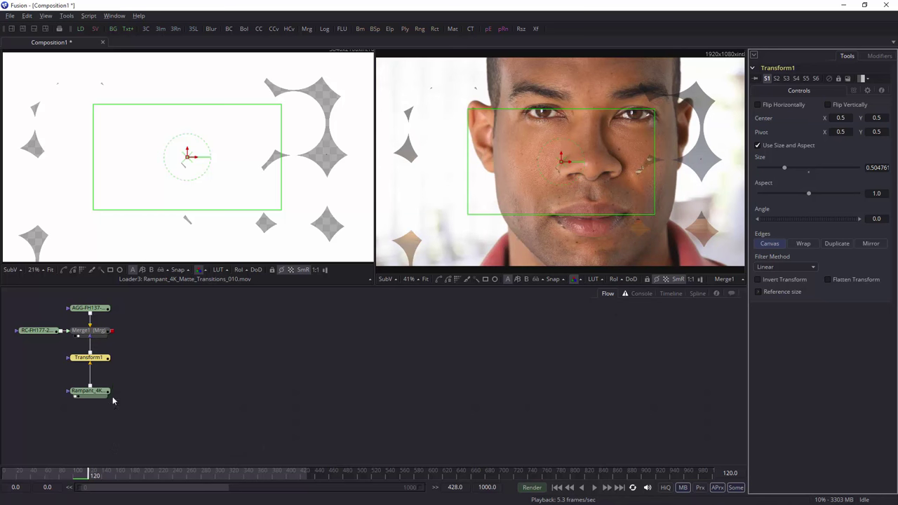
pyautogui.moveTo(90, 310)
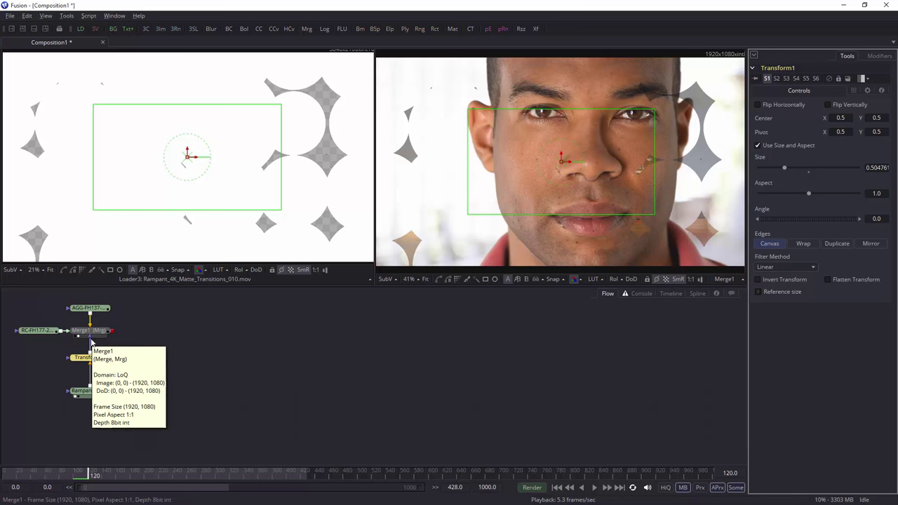
pyautogui.moveTo(674, 296)
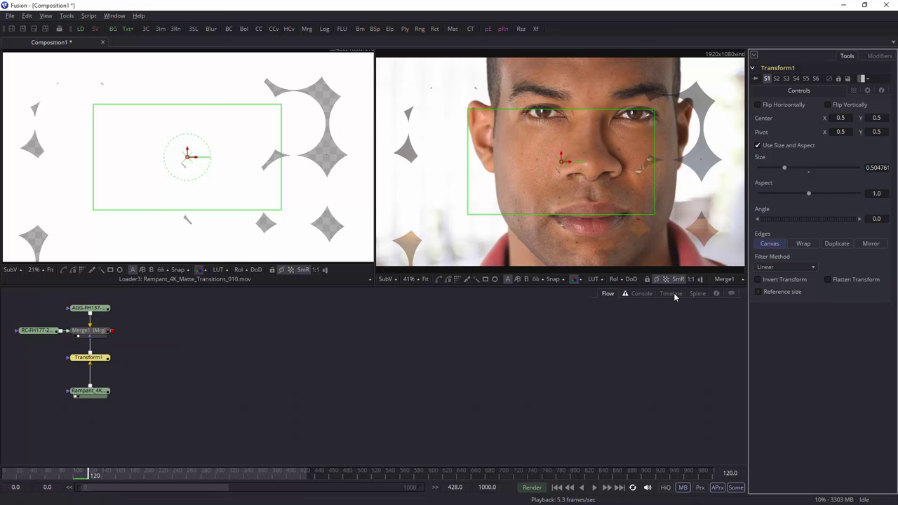
# Show the Timeline view listing Transform1 alongside the loaders and Merge1
pyautogui.click(669, 293)
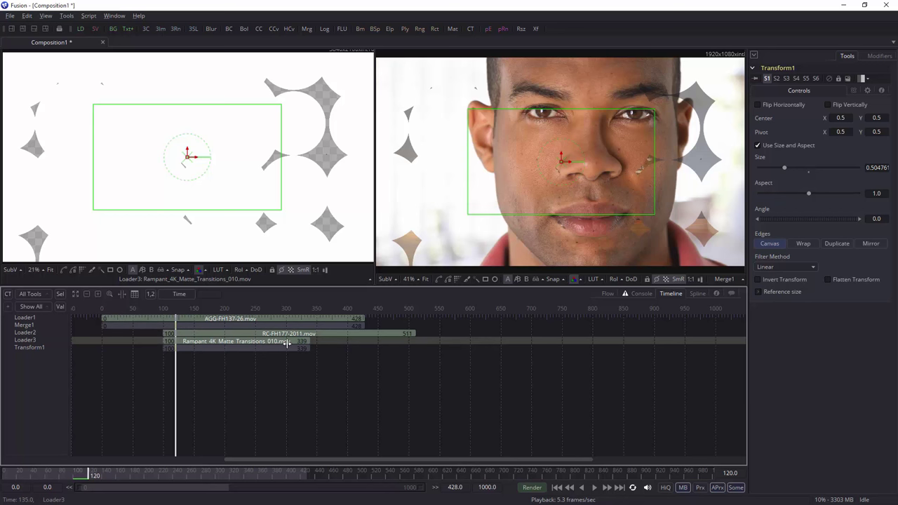
# Select Transform1 and toggle Use Size and Aspect off and back on to compare full size
pyautogui.click(607, 293)
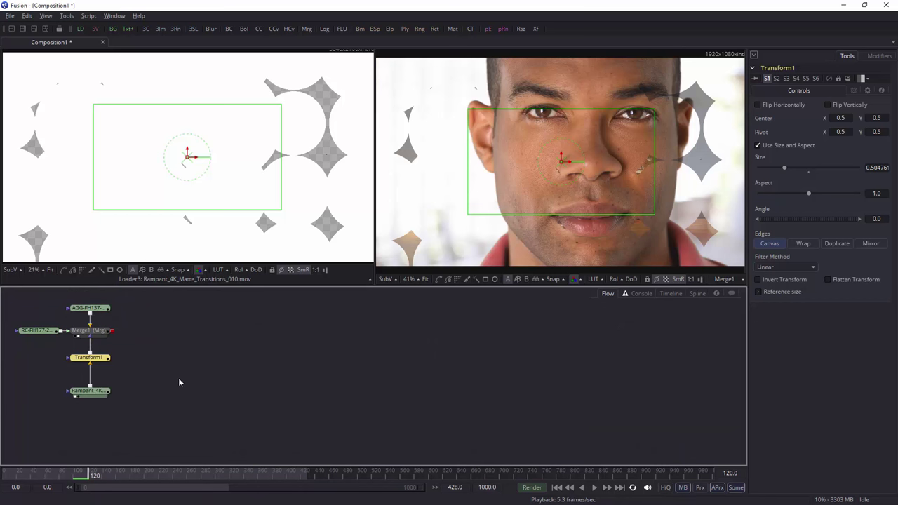
pyautogui.click(89, 357)
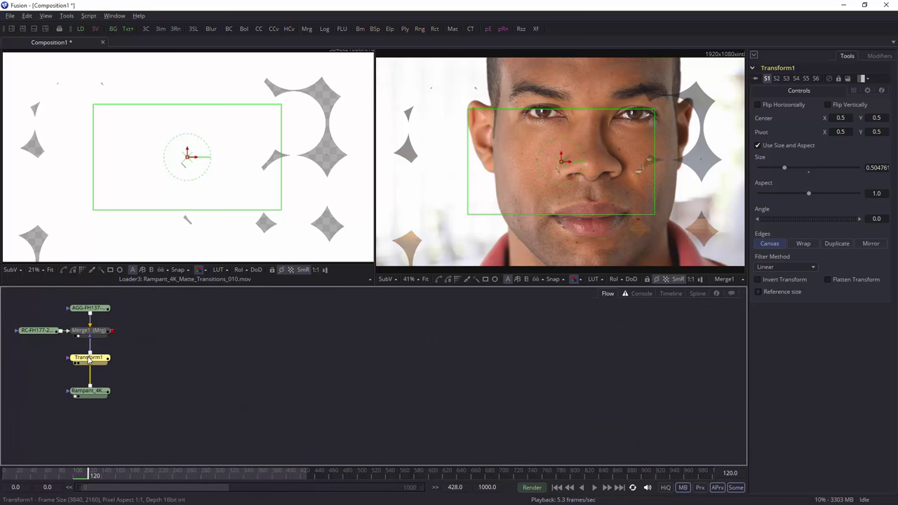
pyautogui.moveTo(89, 389)
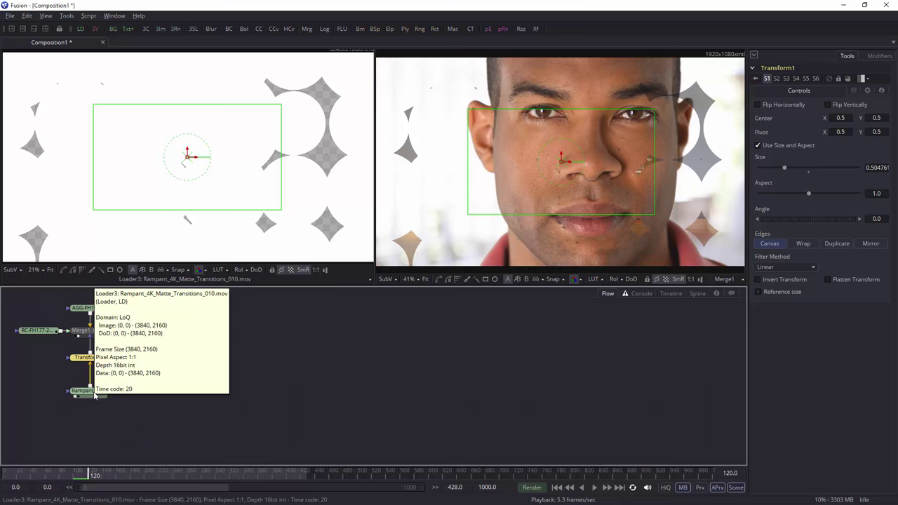
pyautogui.moveTo(142, 368)
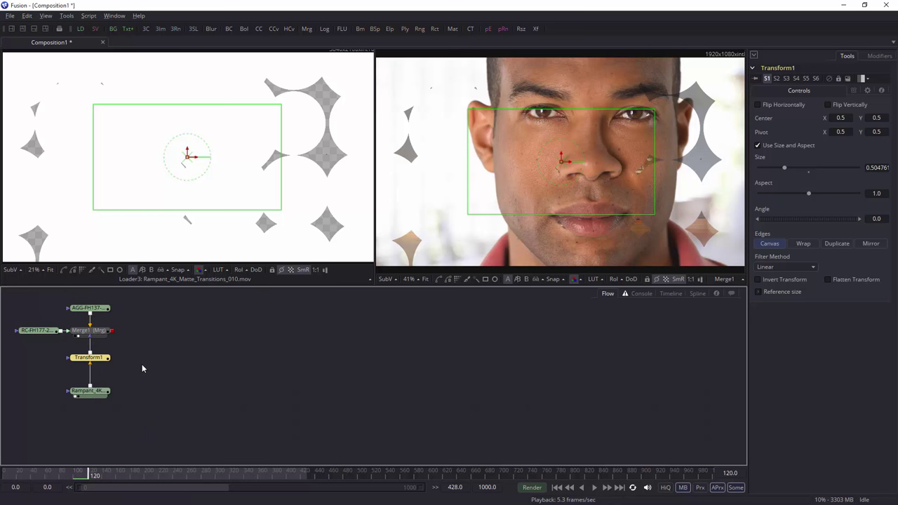
pyautogui.moveTo(645, 258)
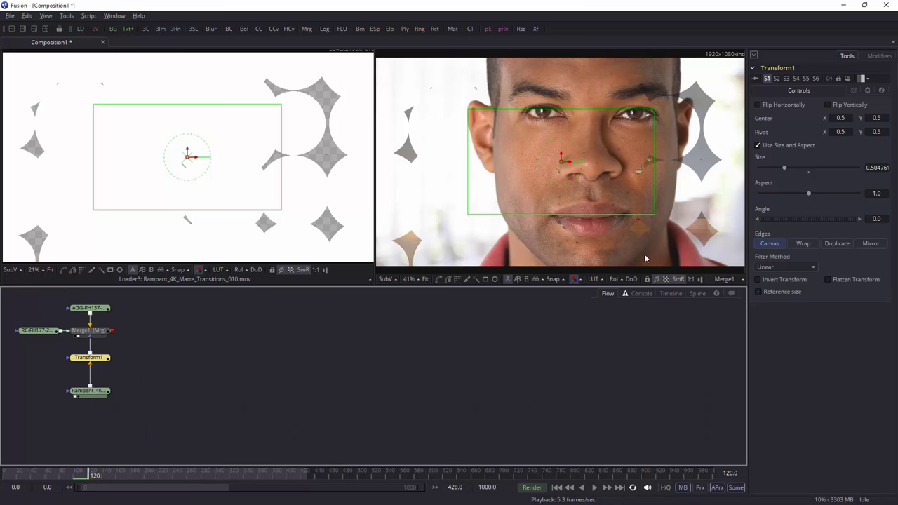
pyautogui.click(757, 145)
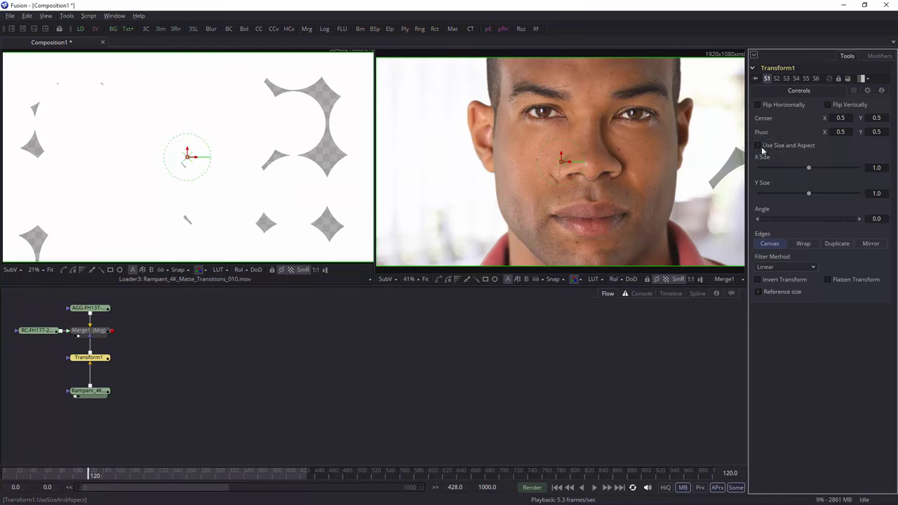
pyautogui.click(757, 145)
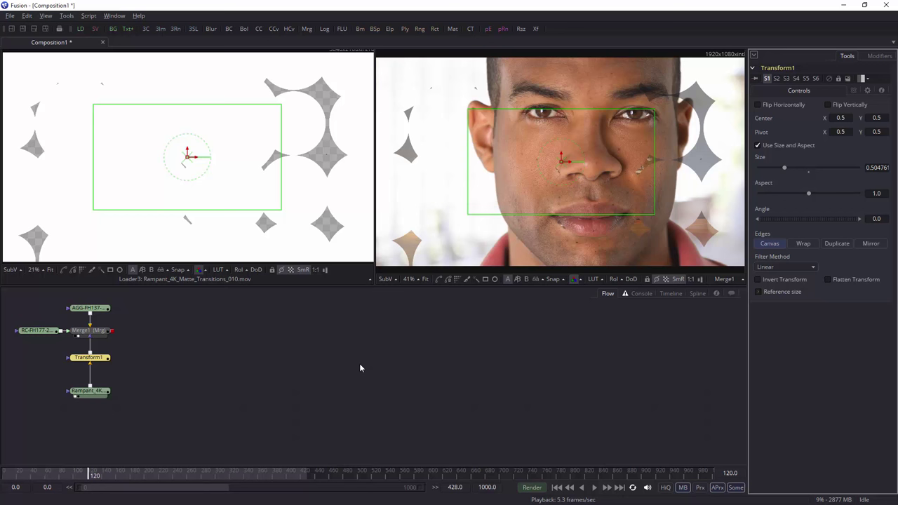
pyautogui.click(89, 391)
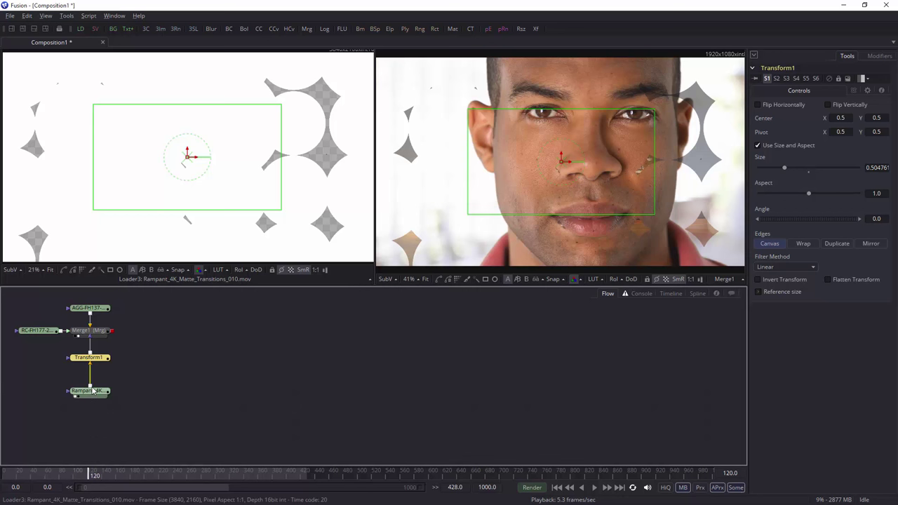
# Open the matte loader's file browser, then close it, keeping Rampant_4K_Matte_Transitions_010.mov
pyautogui.click(88, 391)
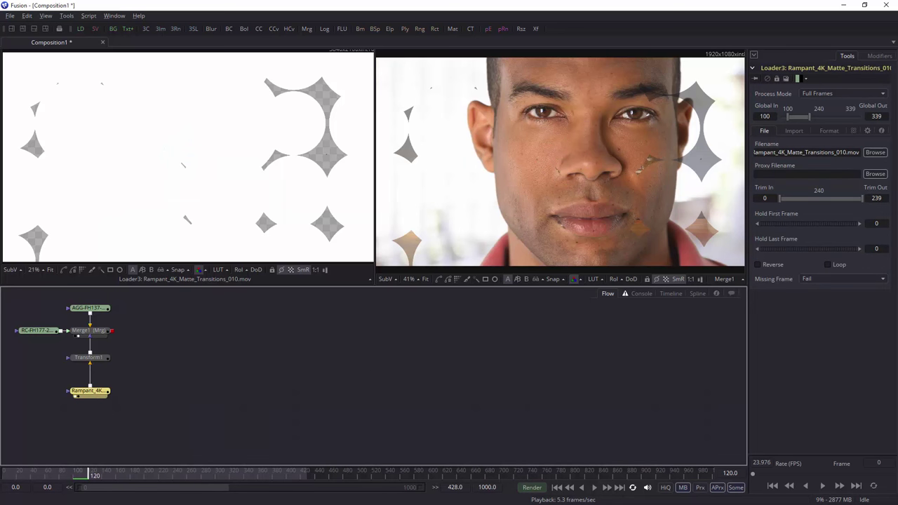
pyautogui.click(874, 152)
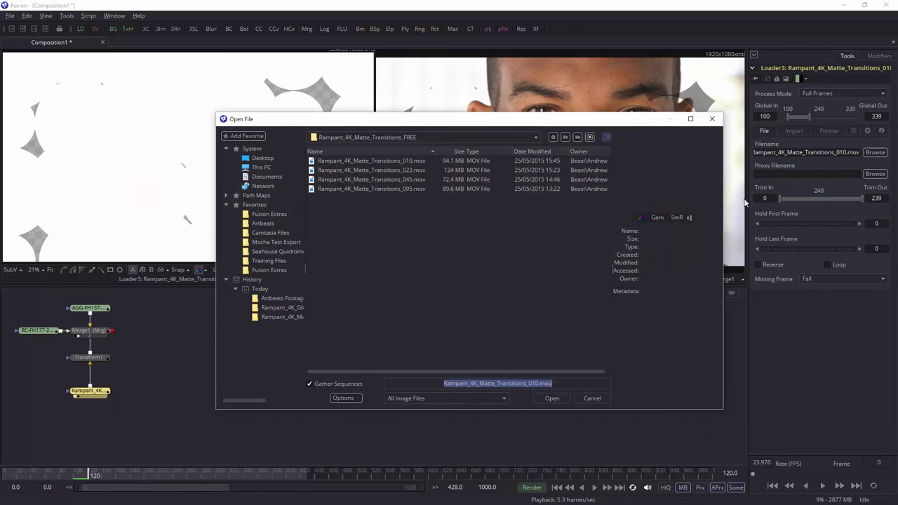
pyautogui.click(551, 398)
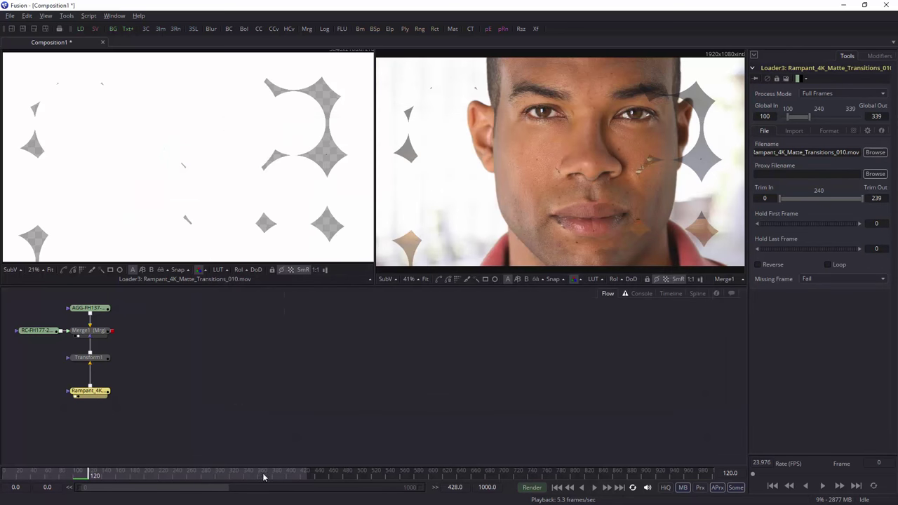
pyautogui.moveTo(238, 432)
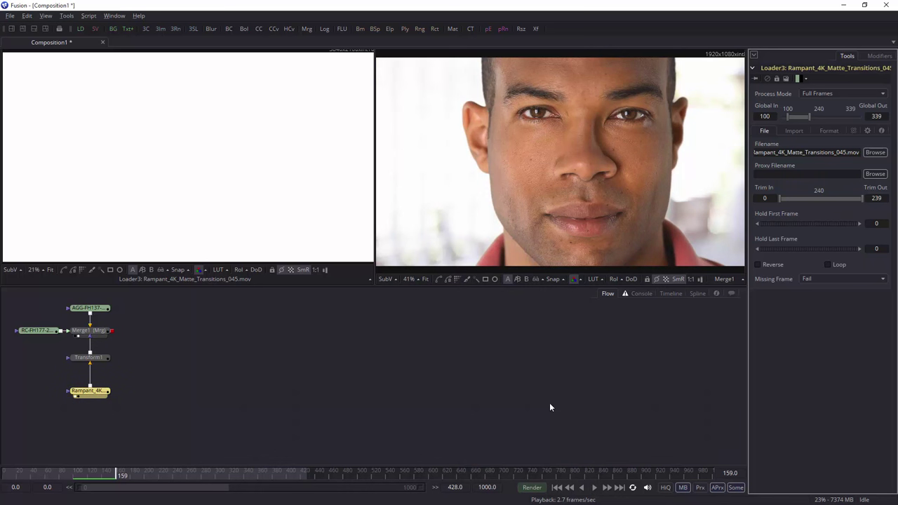
pyautogui.moveTo(539, 392)
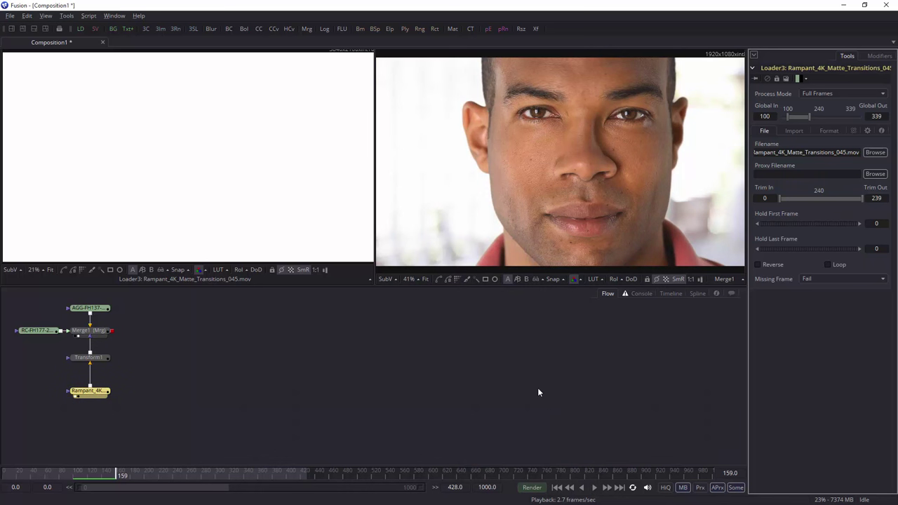
pyautogui.moveTo(528, 394)
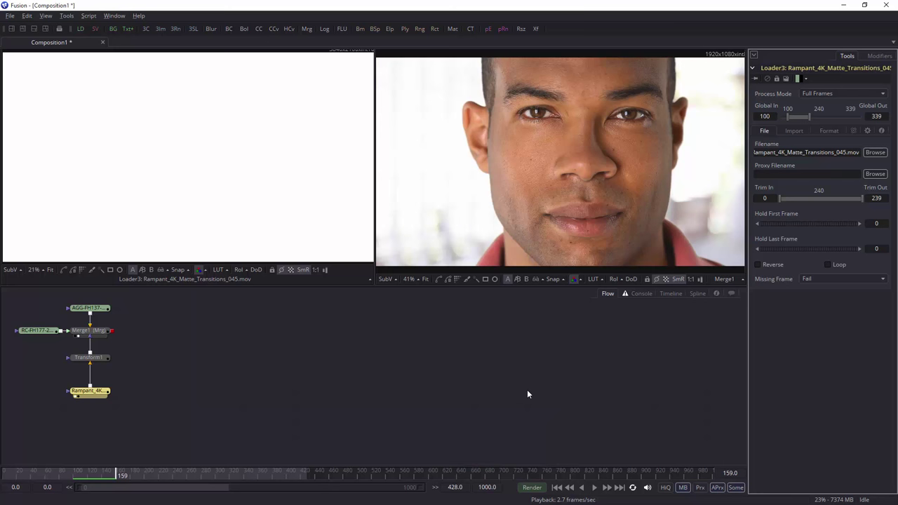